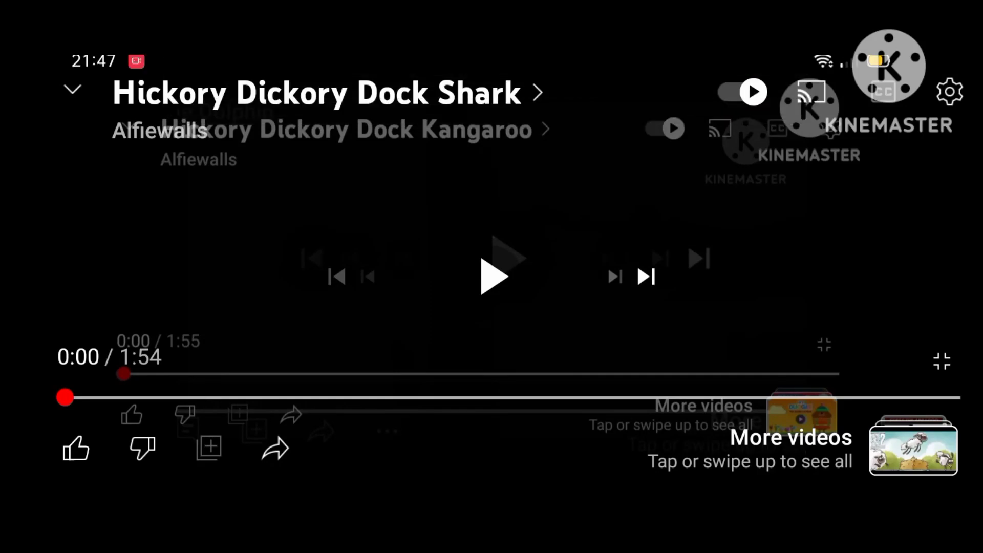
# - Like the Alfiewalls video 'Hickory Dickory Dock Kangaroo' in the YouTube player
pyautogui.click(77, 449)
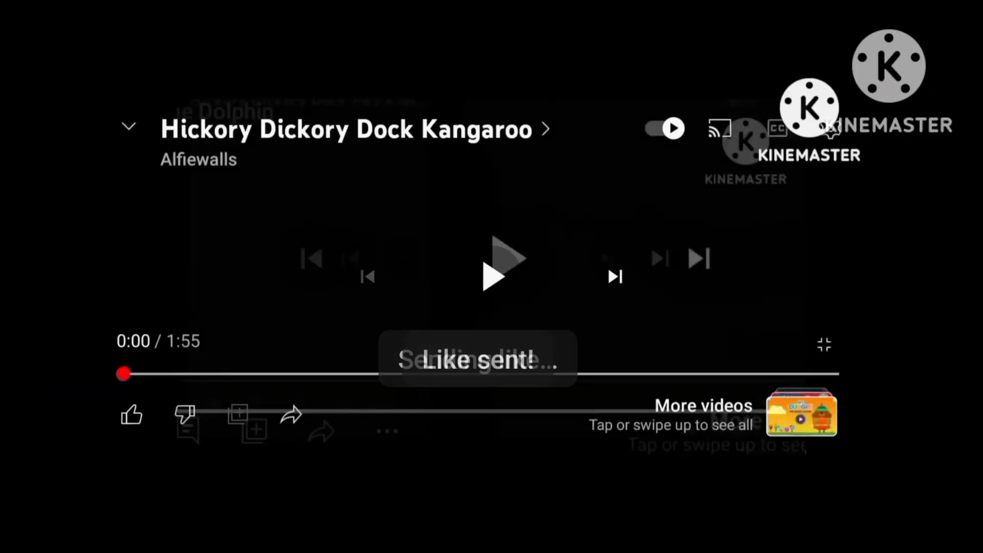